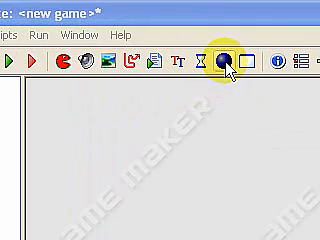
Create the new obj_MIG object resource and confirm its properties
left_click(224, 58)
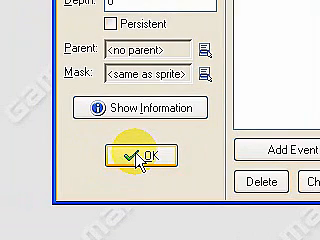
left_click(148, 154)
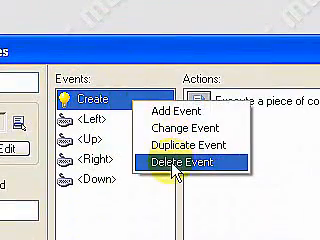
Delete obj_F117's existing Create event and begin adding a replacement event
left_click(184, 158)
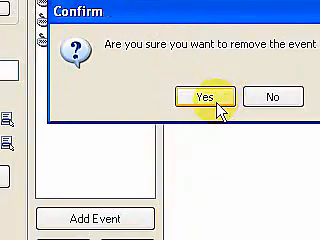
left_click(206, 96)
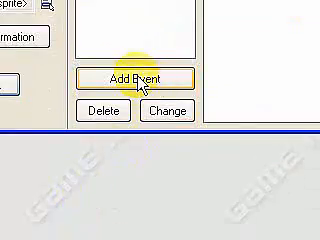
left_click(132, 80)
type("ins")
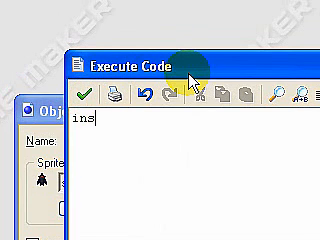
Write instance_create(320,0,obj_mig) in the event's Execute Code action
type("tance")
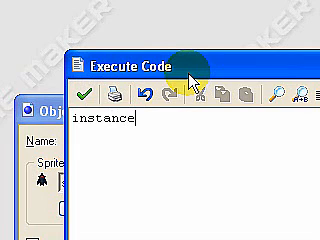
type("_create")
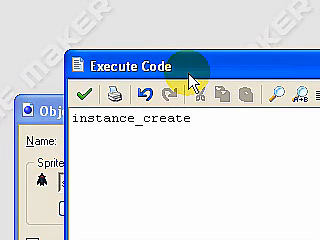
type("(")
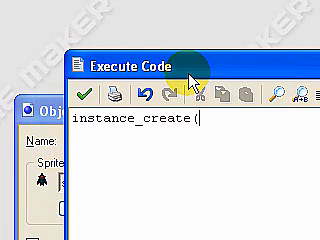
type("3")
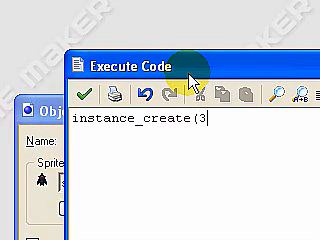
type("20")
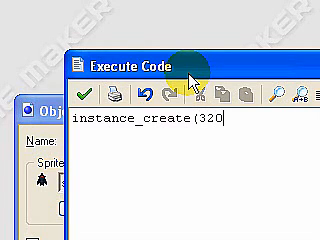
type(",0,")
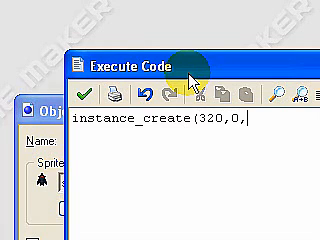
type("o")
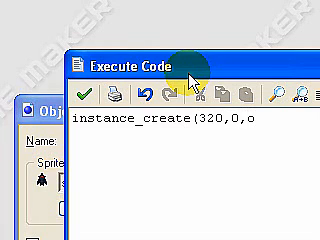
type("bj_")
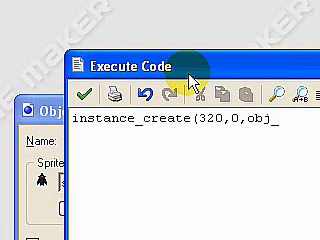
type("mig")
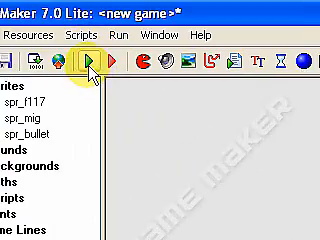
left_click(92, 56)
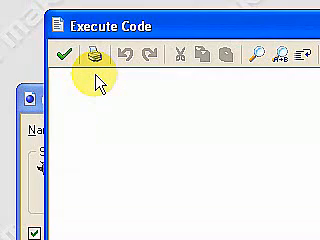
Give obj_MIG vspeed=5 in its code action and save the object
type("vspeed")
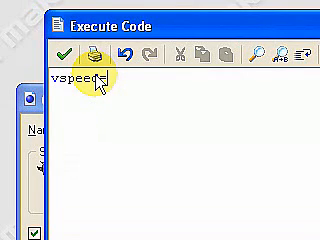
type("=5")
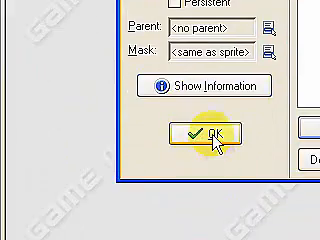
left_click(204, 138)
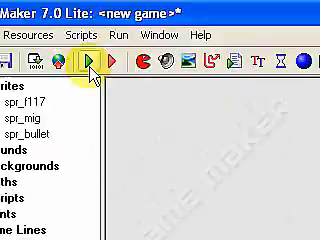
left_click(90, 58)
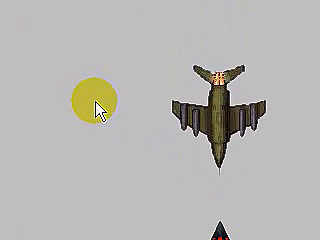
left_click(96, 110)
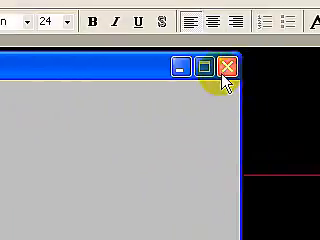
left_click(232, 68)
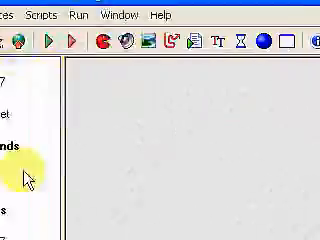